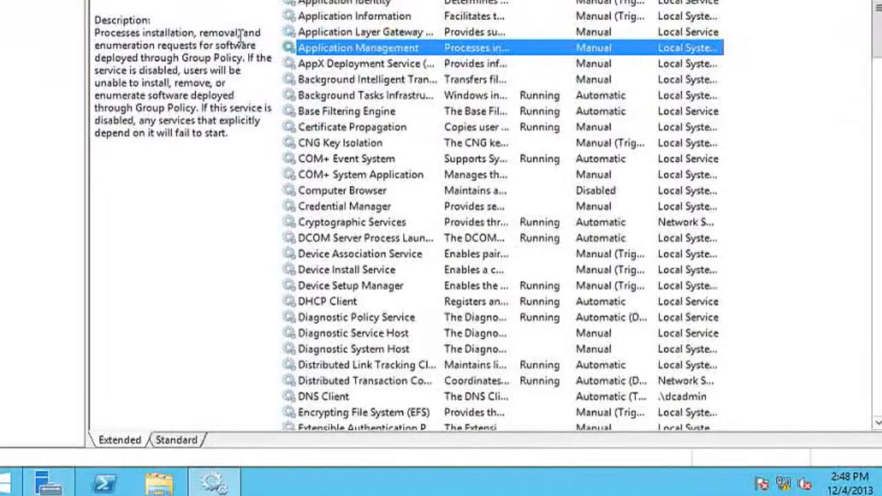
- Open the Application Management service's Properties from its context menu
{"action": "right_click", "coordinate": [342, 47]}
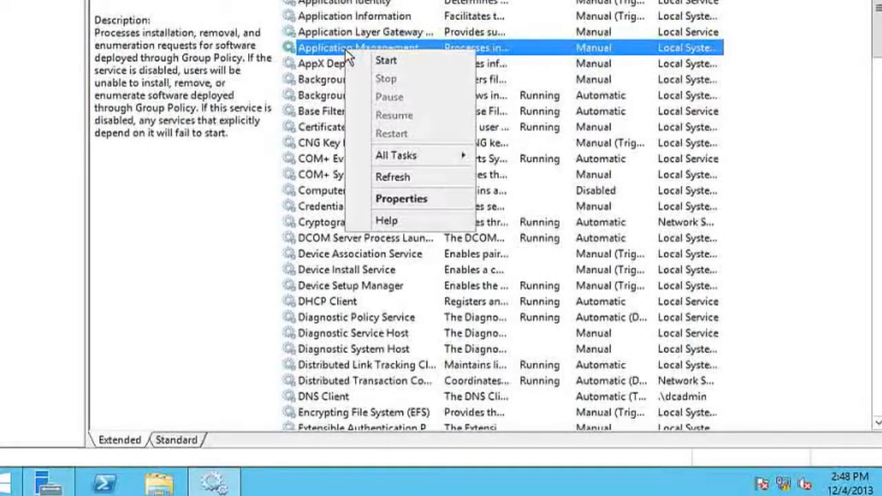
{"action": "mouse_move", "coordinate": [403, 209]}
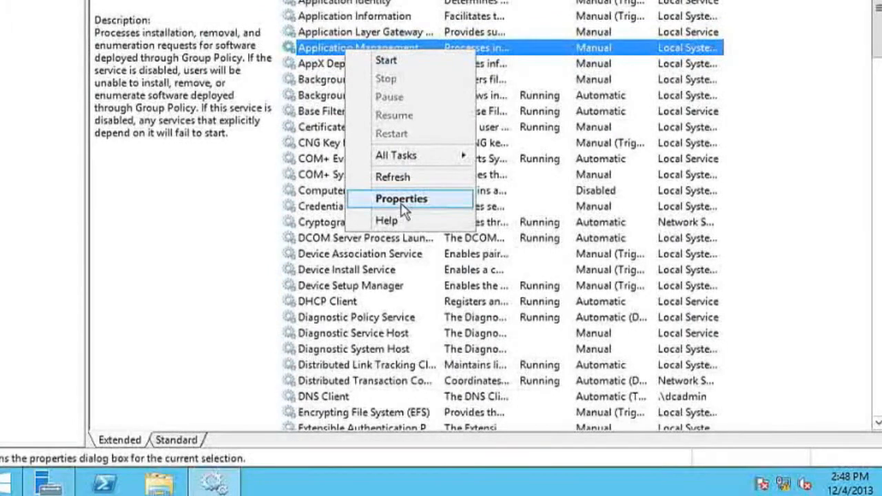
{"action": "left_click", "coordinate": [402, 199]}
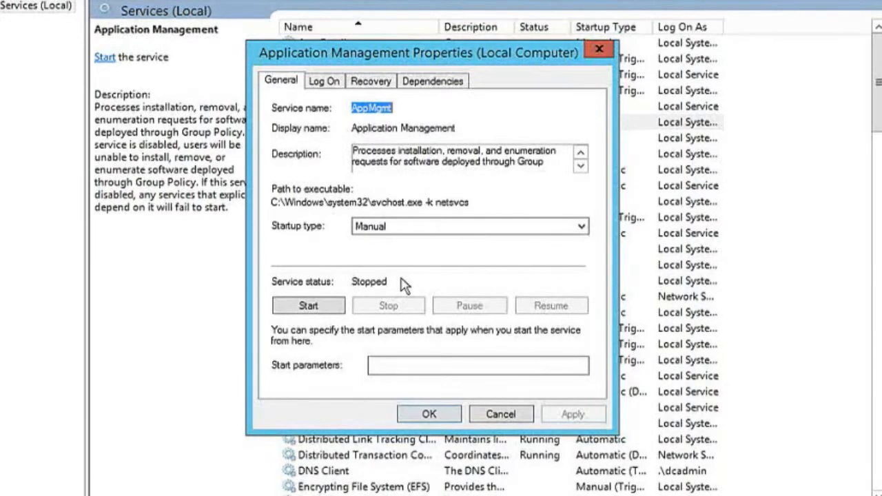
{"action": "mouse_move", "coordinate": [295, 110]}
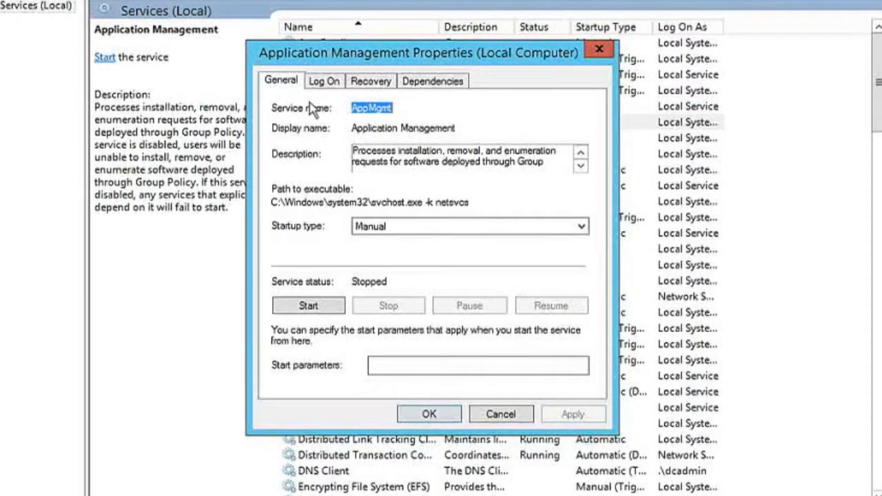
- Under Log On, choose 'This account' and enter dcadmin as the account name
{"action": "left_click", "coordinate": [325, 80]}
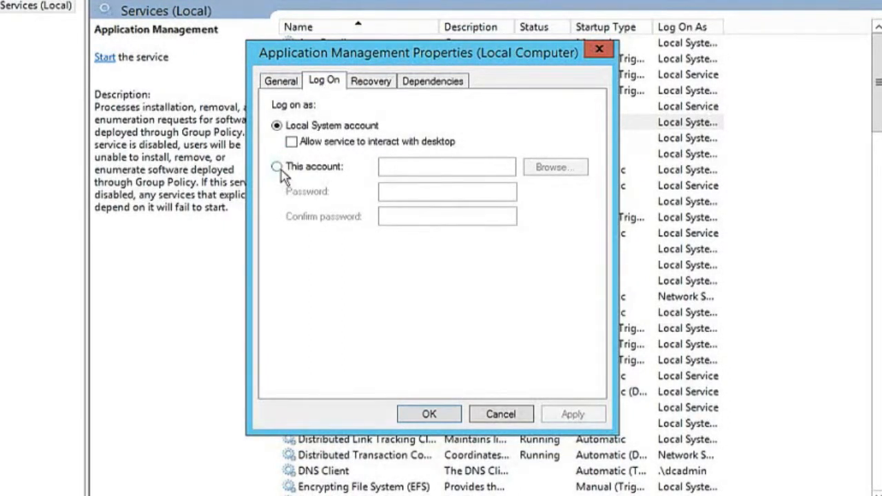
{"action": "left_click", "coordinate": [276, 165]}
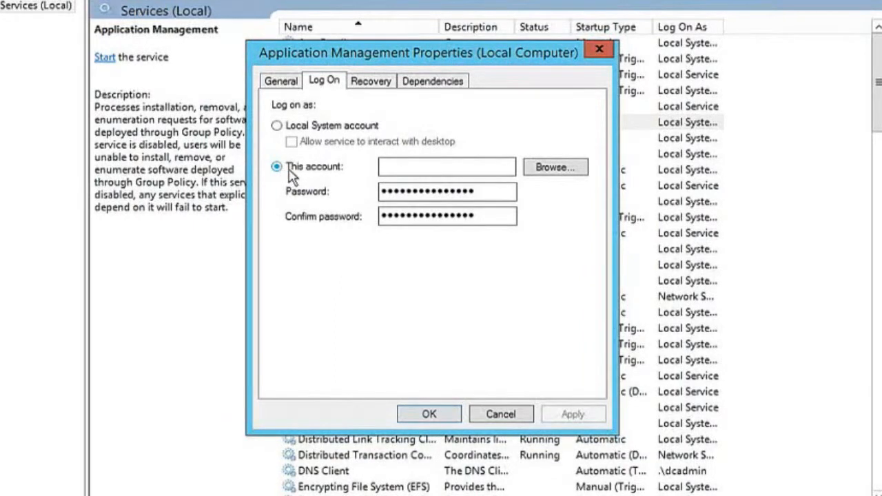
{"action": "left_click", "coordinate": [446, 167]}
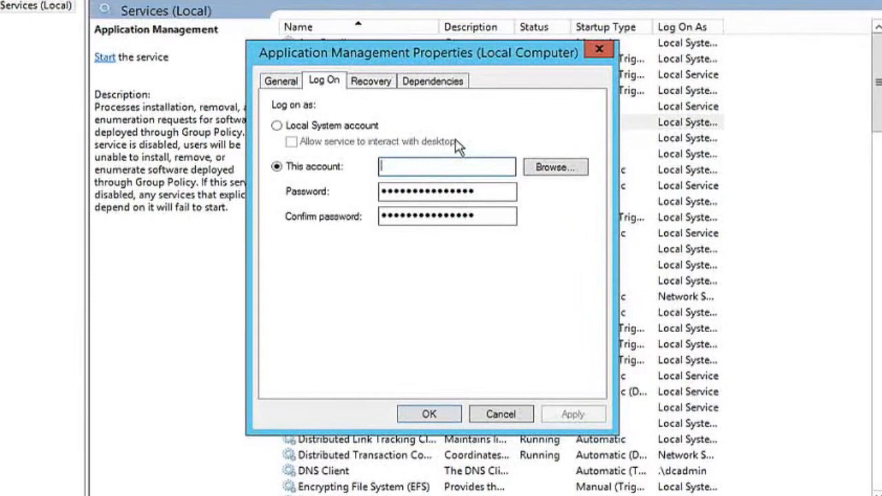
{"action": "type", "text": "dcadmin"}
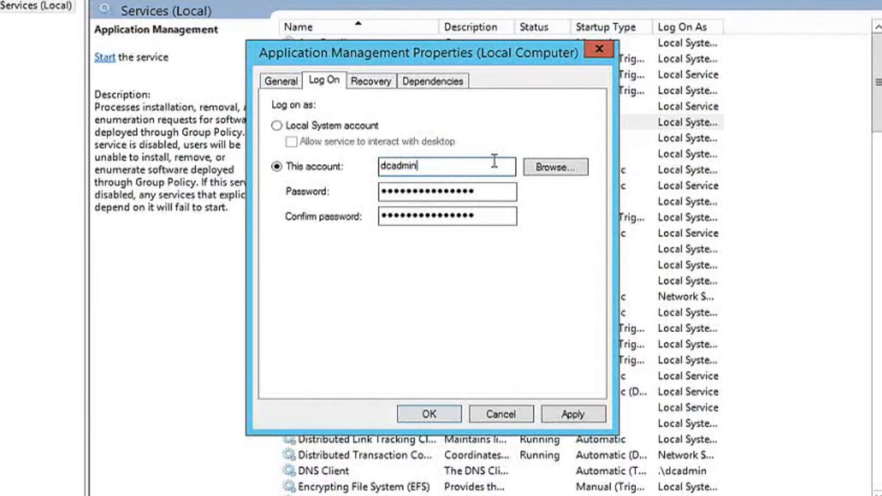
{"action": "mouse_move", "coordinate": [529, 180]}
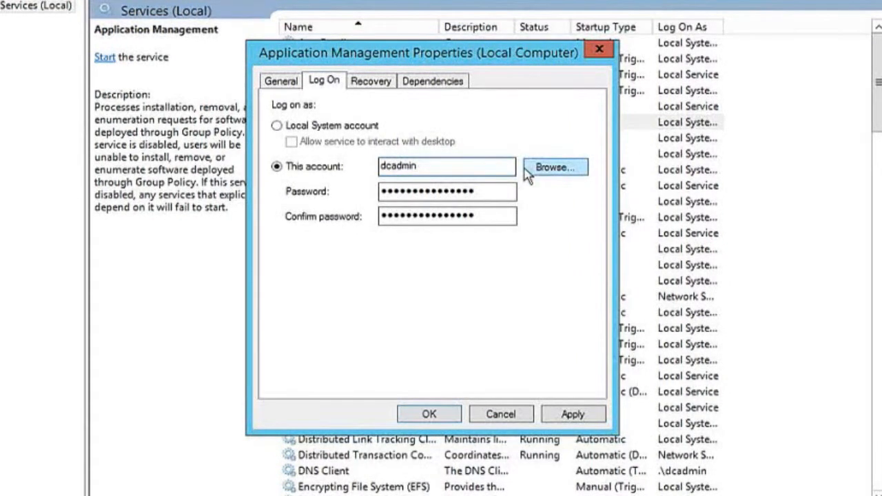
- Browse for the user, check the name dcadmin and accept the resolved .\dcadmin account
{"action": "left_click", "coordinate": [554, 167]}
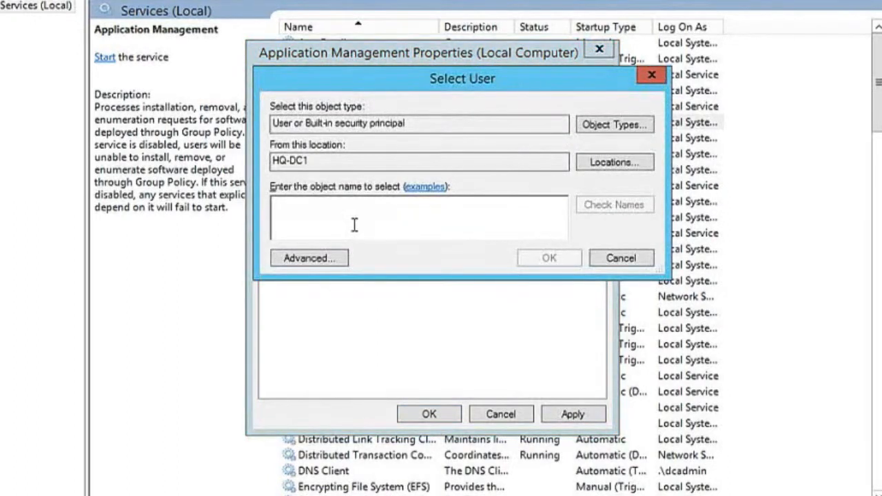
{"action": "type", "text": "dcadmi"}
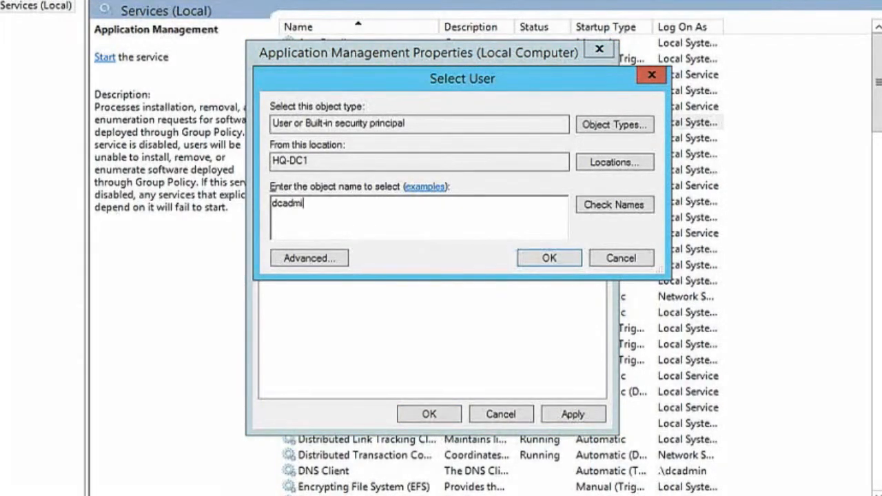
{"action": "left_click", "coordinate": [615, 204]}
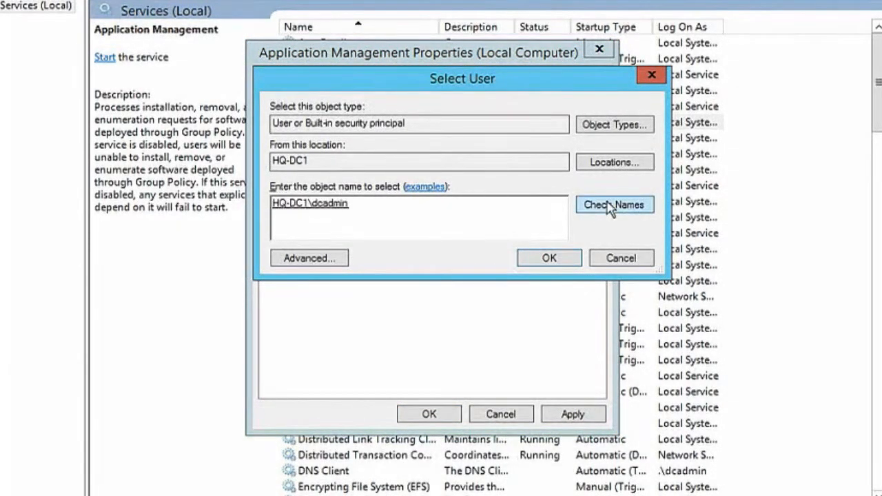
{"action": "left_click", "coordinate": [548, 257]}
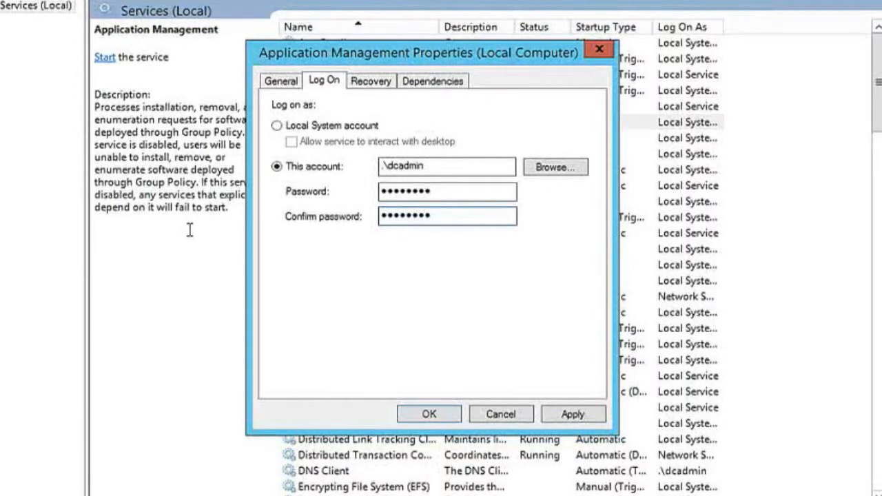
- Return to General and list the Startup type choices for Application Management
{"action": "left_click", "coordinate": [281, 80]}
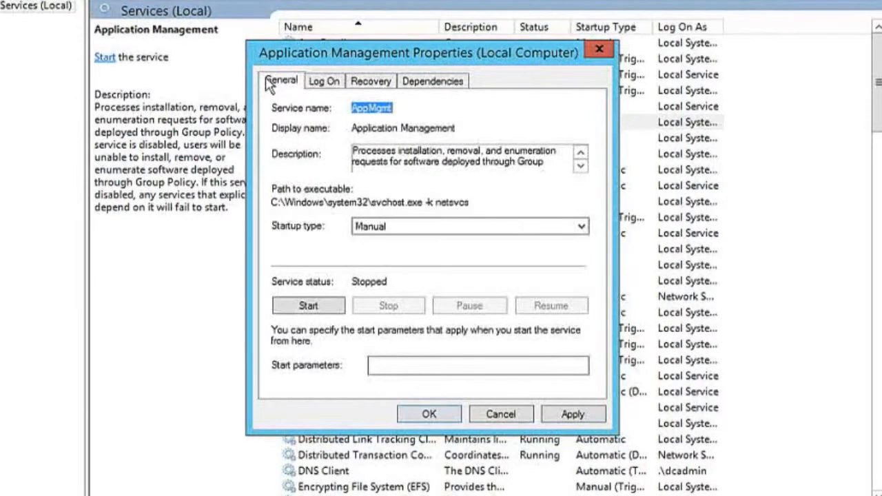
{"action": "mouse_move", "coordinate": [276, 122]}
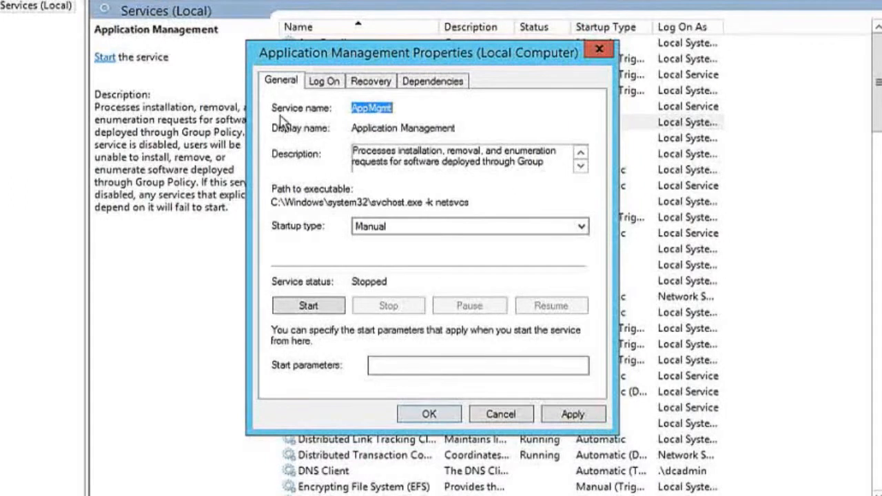
{"action": "mouse_move", "coordinate": [309, 237]}
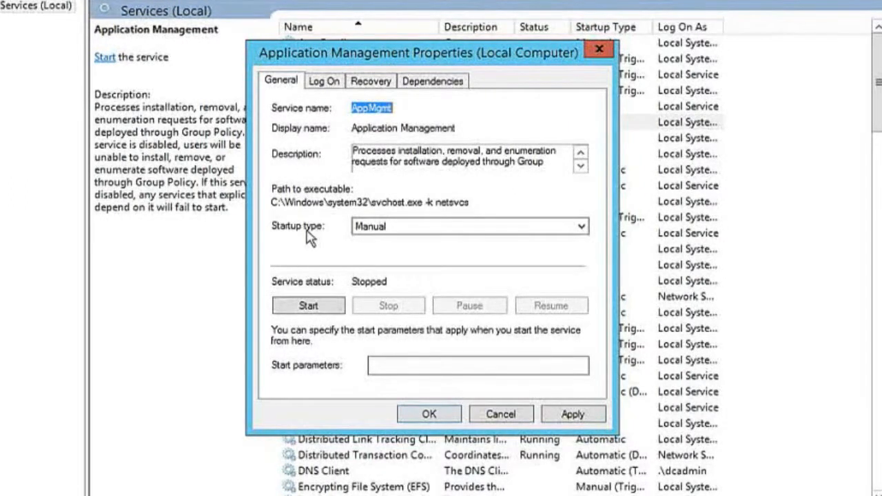
{"action": "mouse_move", "coordinate": [536, 259]}
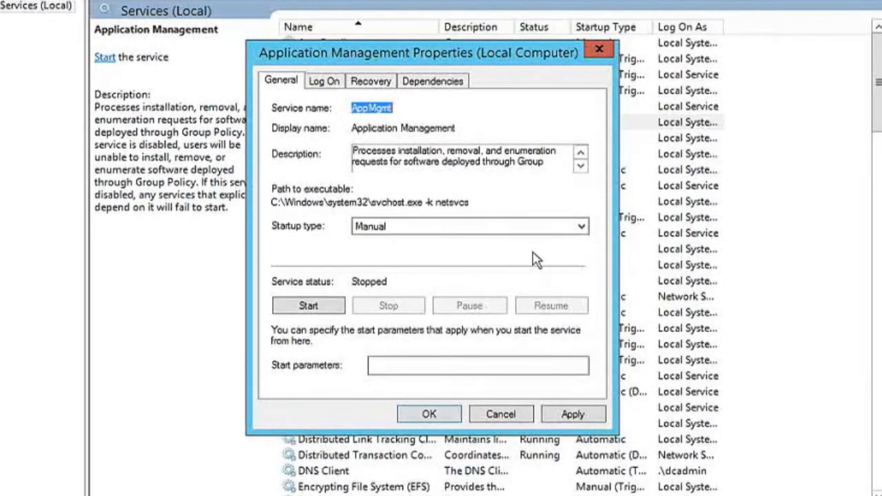
{"action": "left_click", "coordinate": [578, 226]}
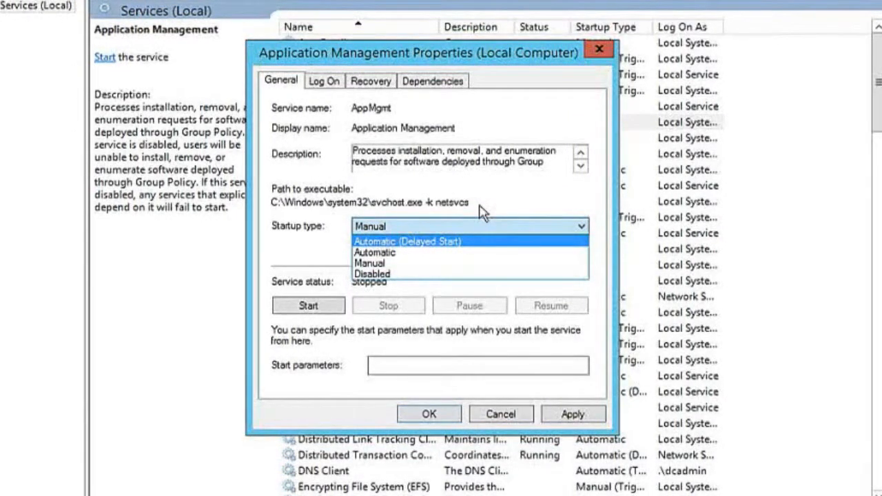
- Set Startup type to Automatic and confirm the properties with OK
{"action": "left_click", "coordinate": [374, 252]}
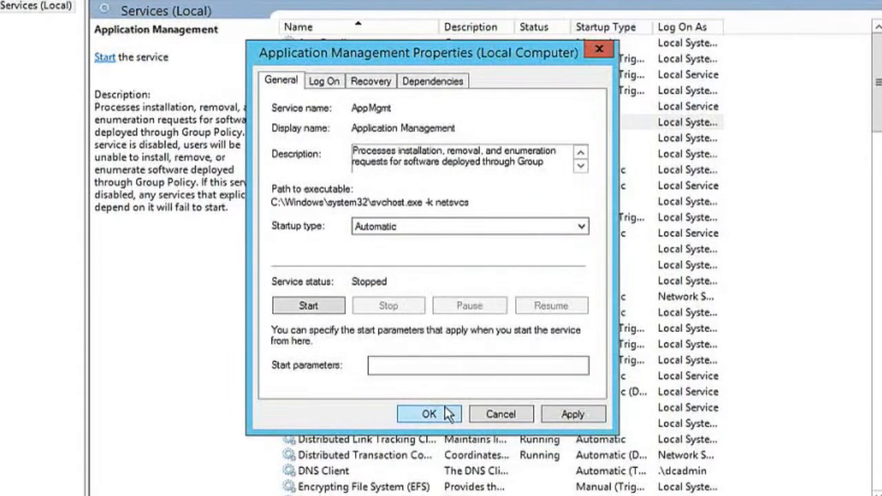
{"action": "left_click", "coordinate": [429, 413]}
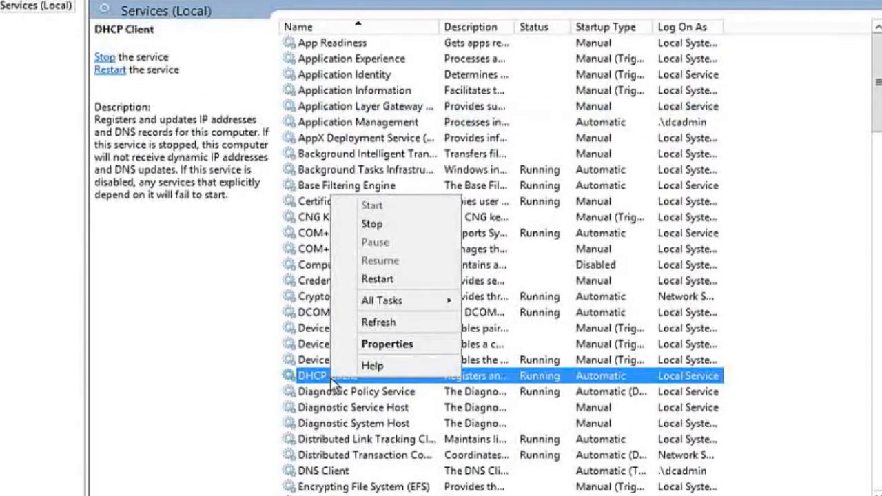
{"action": "mouse_move", "coordinate": [409, 279]}
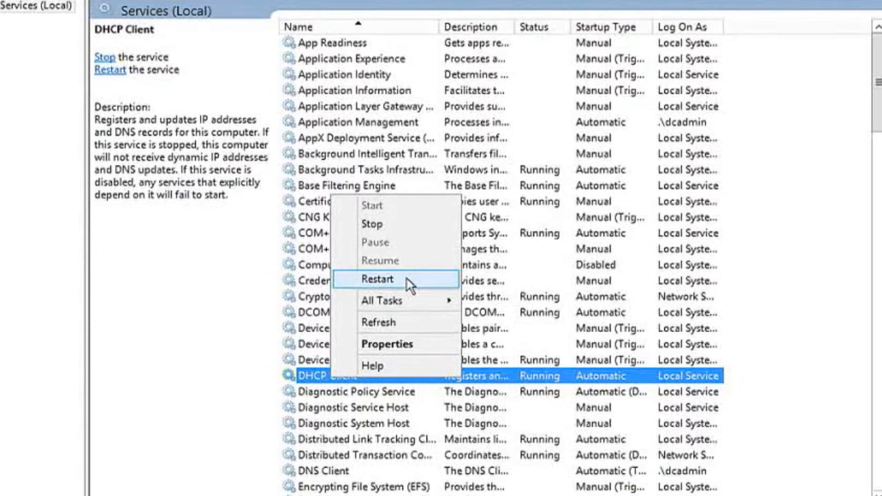
{"action": "mouse_move", "coordinate": [565, 380]}
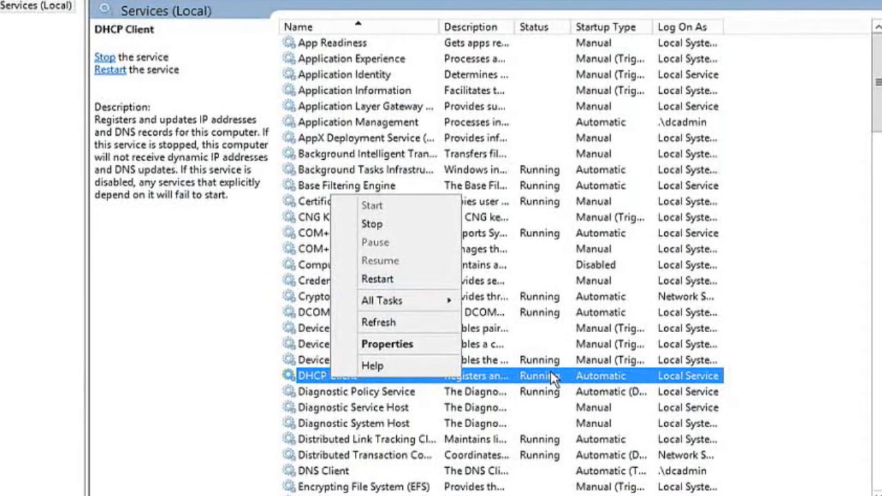